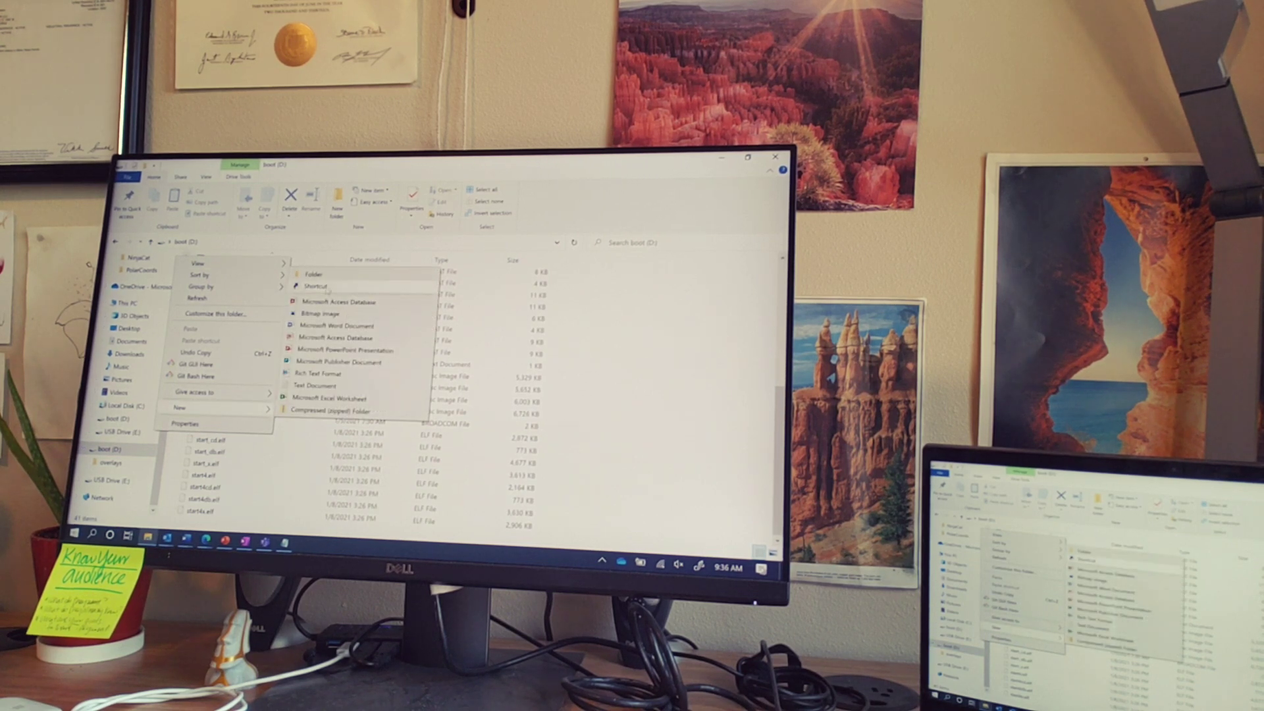
Create an empty text file named SSH in the root of boot (D:).
{"action": "left_click", "coordinate": [317, 385]}
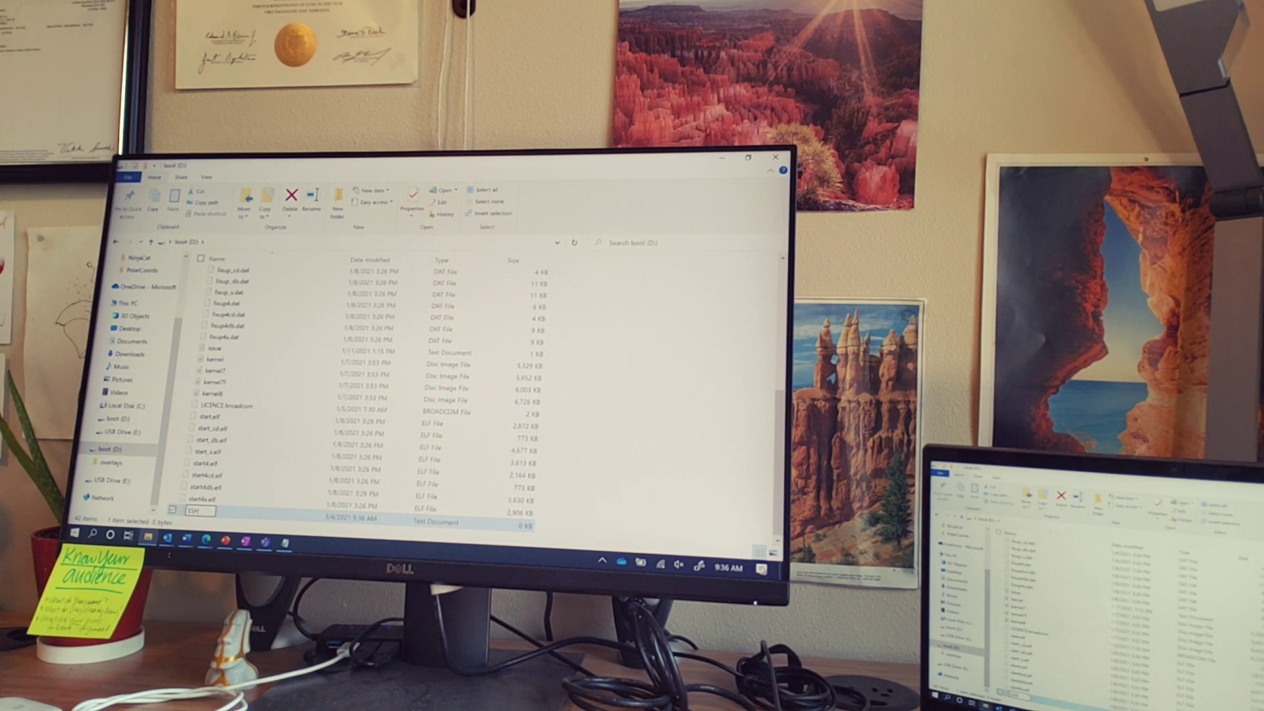
{"action": "left_click", "coordinate": [241, 463]}
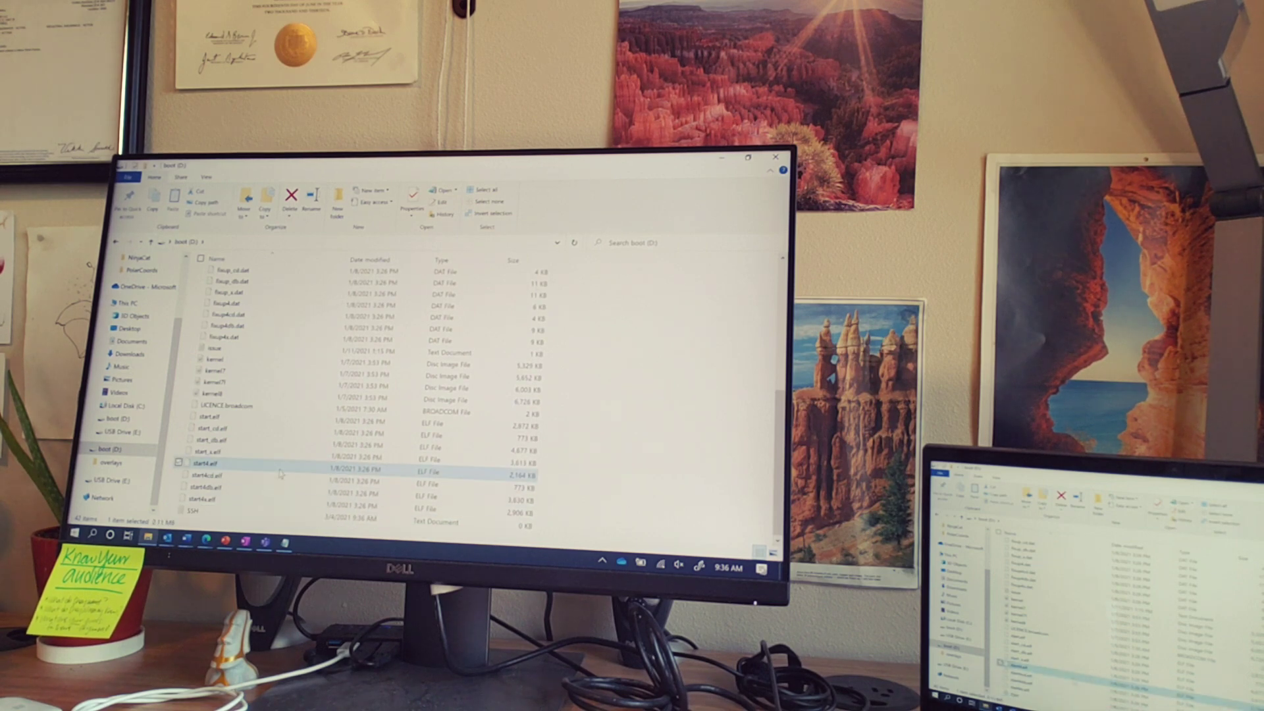
{"action": "left_click", "coordinate": [194, 510]}
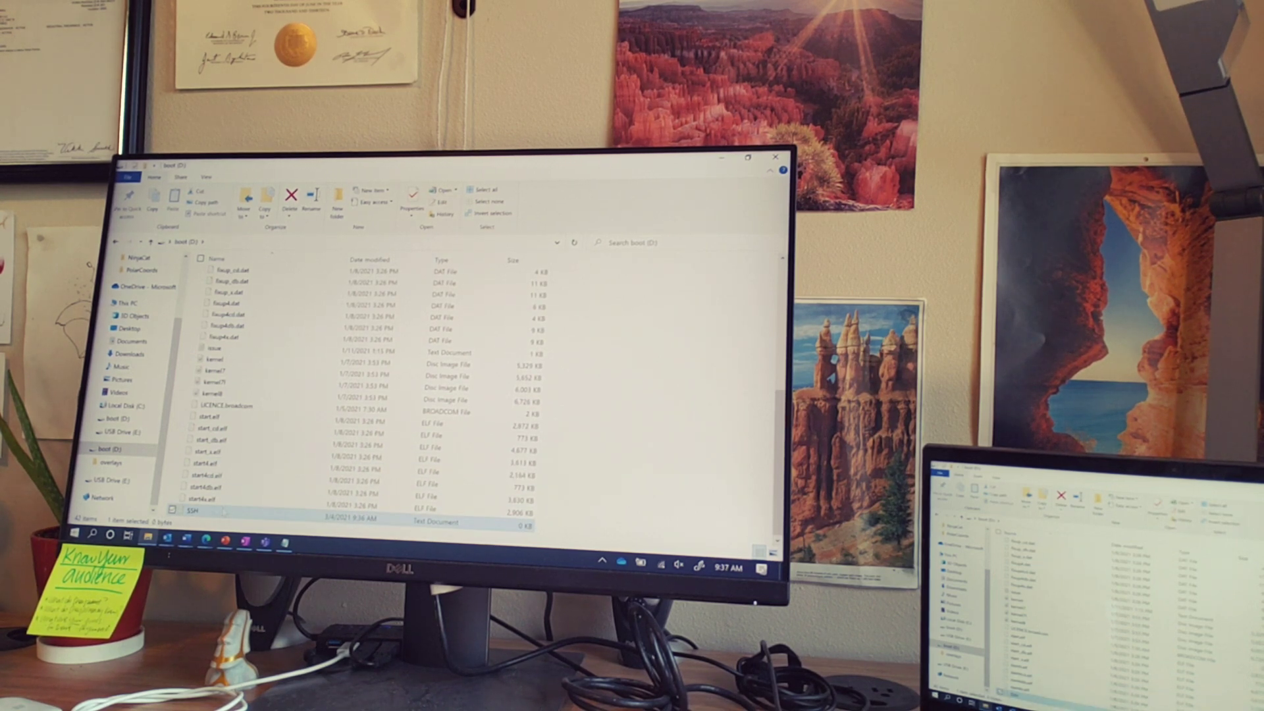
{"action": "mouse_move", "coordinate": [201, 511]}
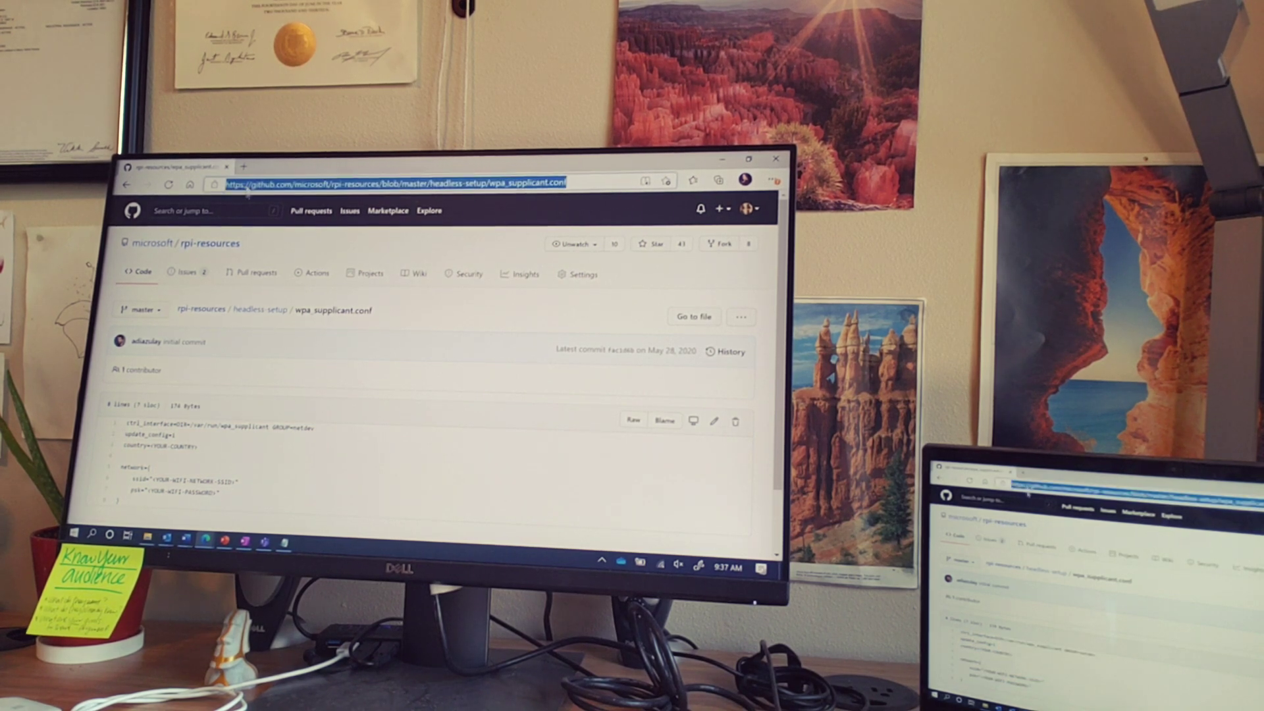
Search GitHub for the microsoft repository to reach the wpa_supplicant.conf template.
{"action": "type", "text": "microsoft/TeamsMuteButton"}
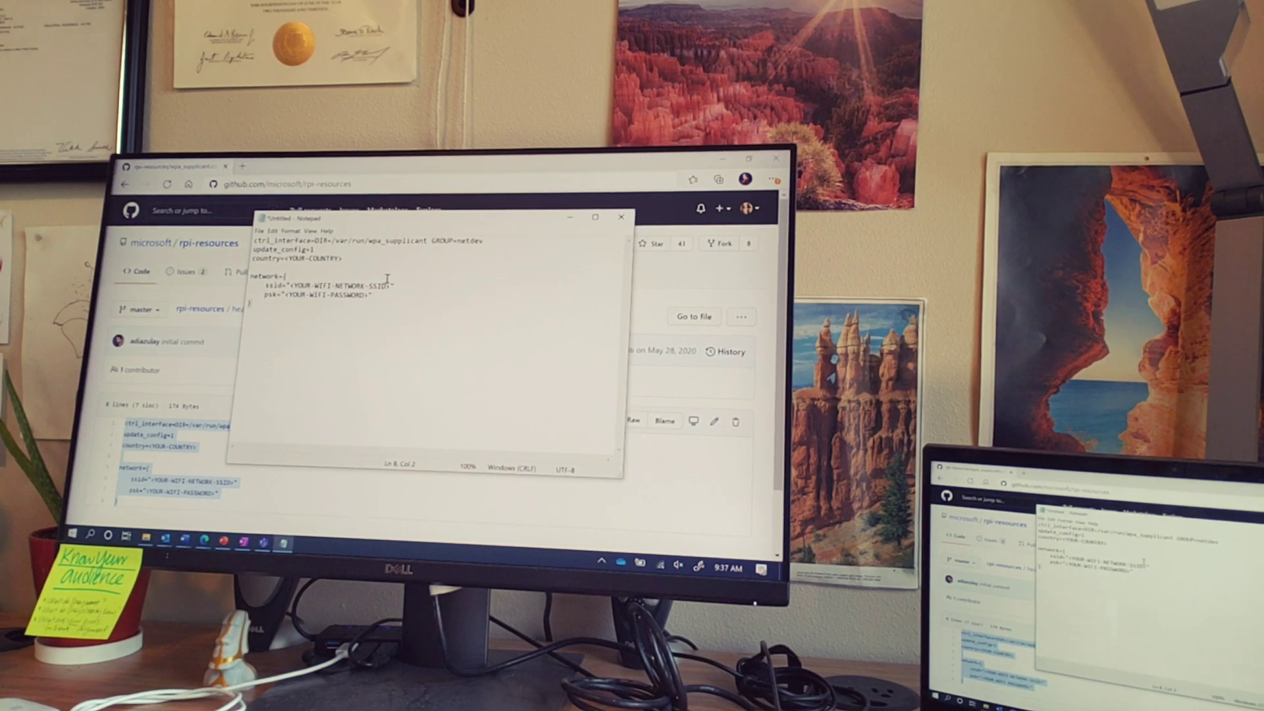
Save the pasted template as wpa_supplicant.conf on boot (D:) and close Notepad.
{"action": "double_click", "coordinate": [355, 285]}
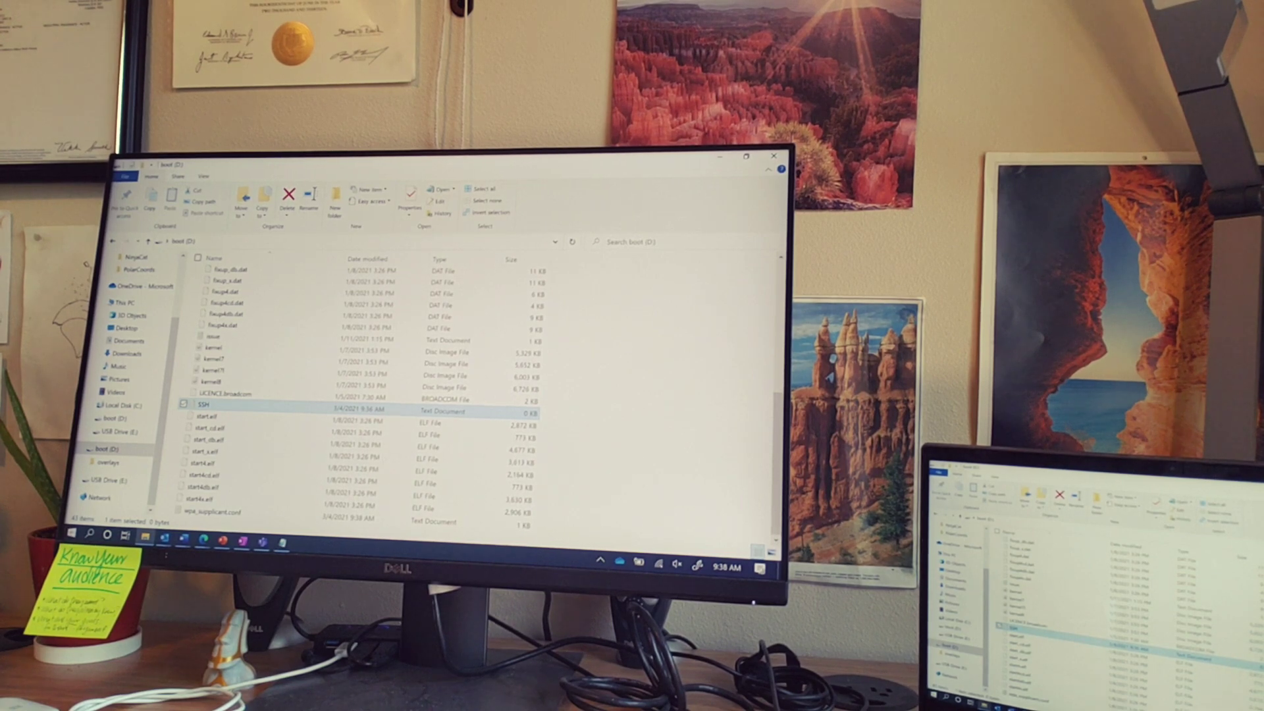
Replace YOUR-COUNTRY with the country code in wpa_supplicant.conf and save it.
{"action": "double_click", "coordinate": [213, 511]}
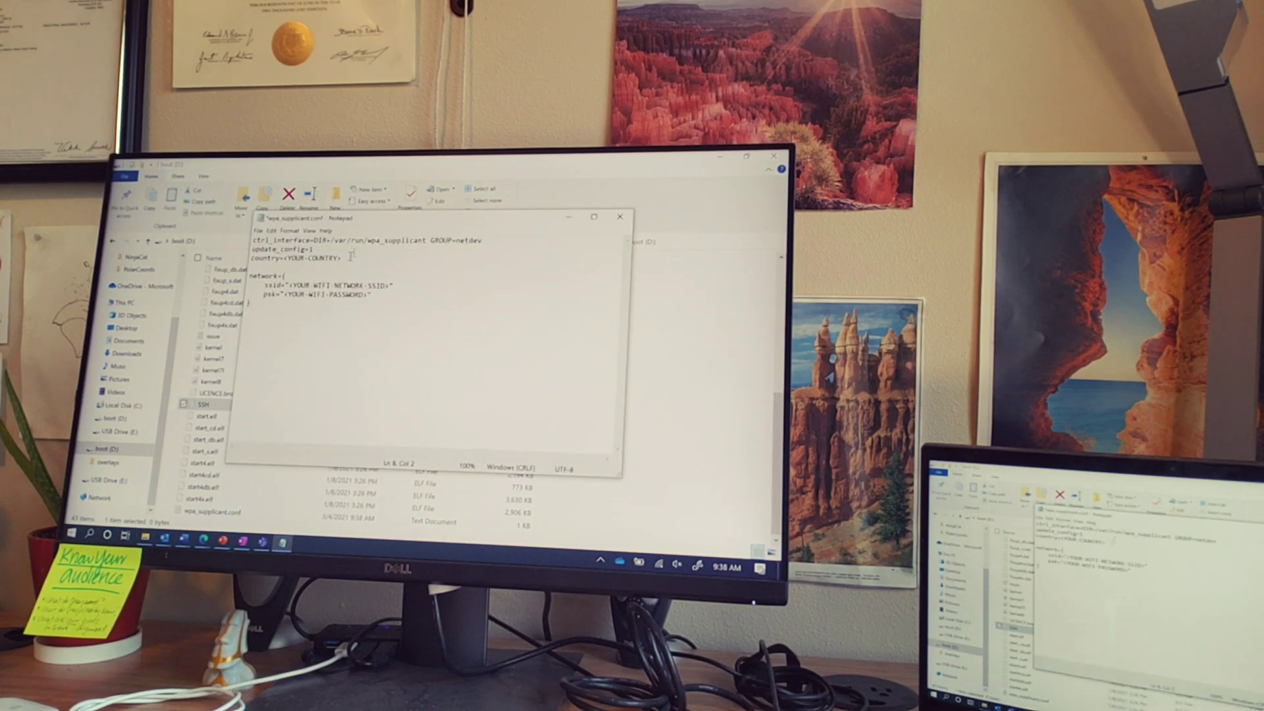
{"action": "double_click", "coordinate": [311, 258]}
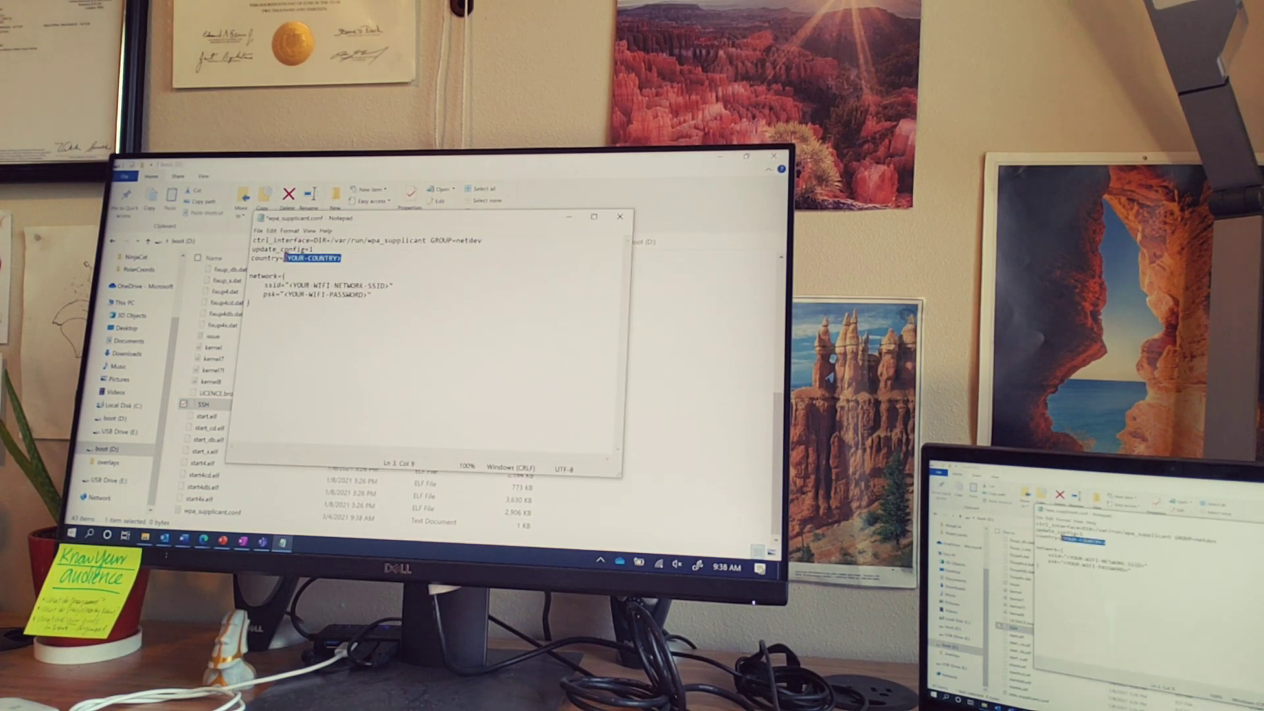
{"action": "left_click", "coordinate": [618, 216]}
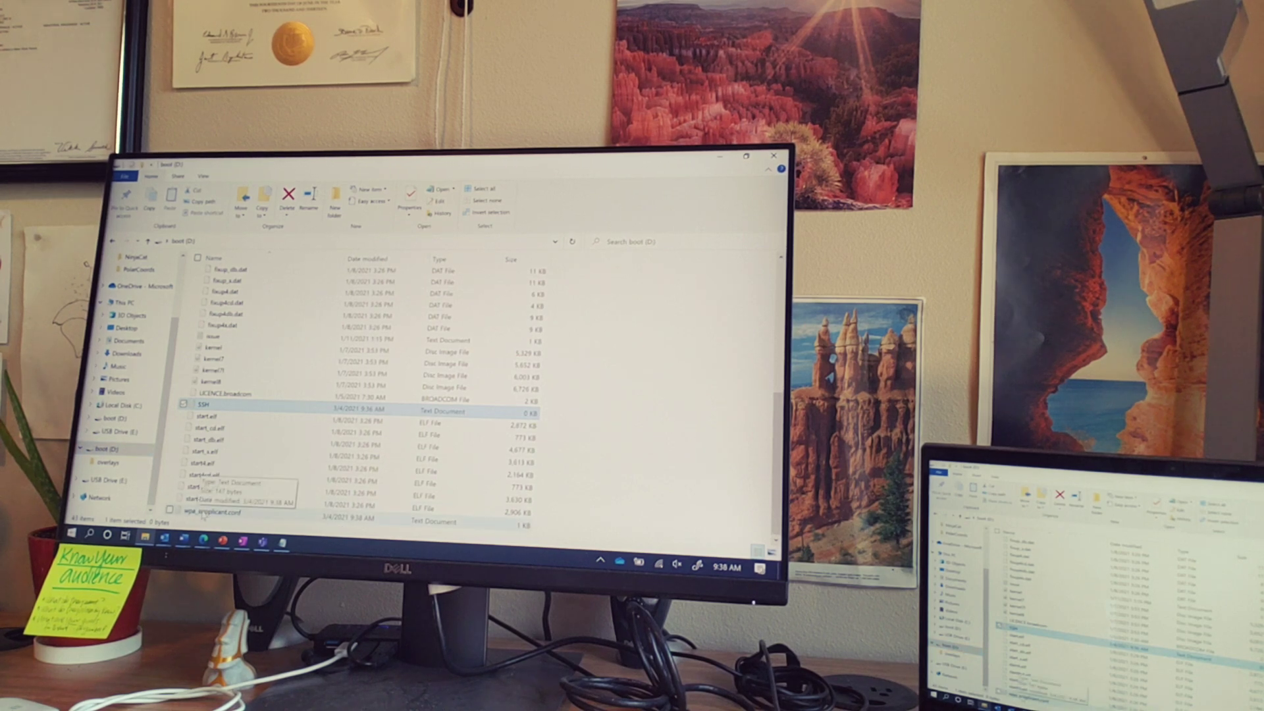
{"action": "mouse_move", "coordinate": [194, 520]}
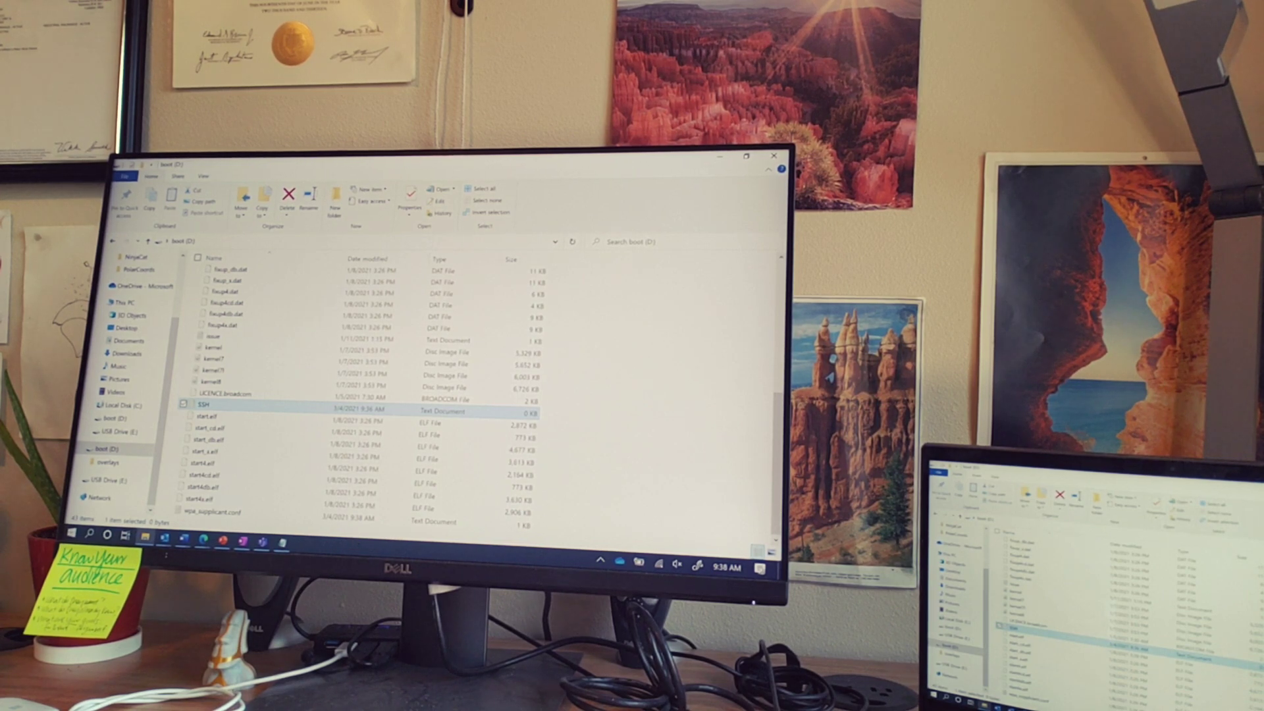
{"action": "double_click", "coordinate": [213, 513]}
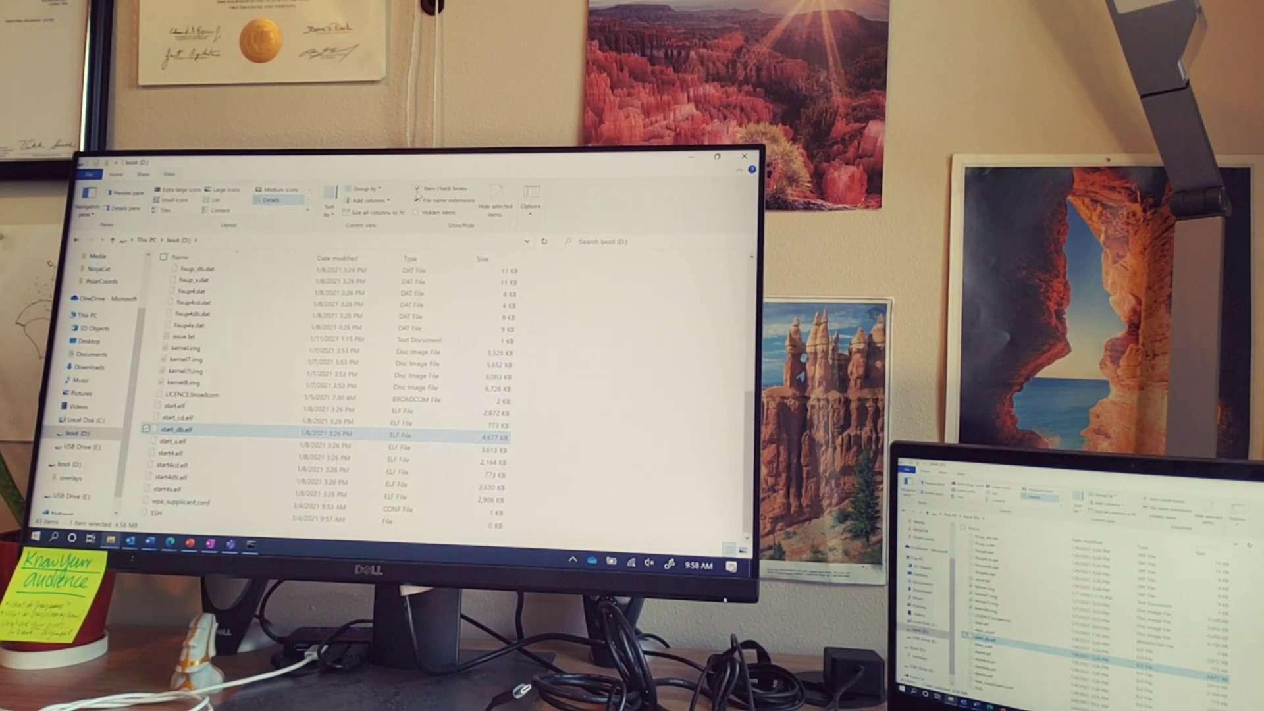
{"action": "mouse_move", "coordinate": [420, 199]}
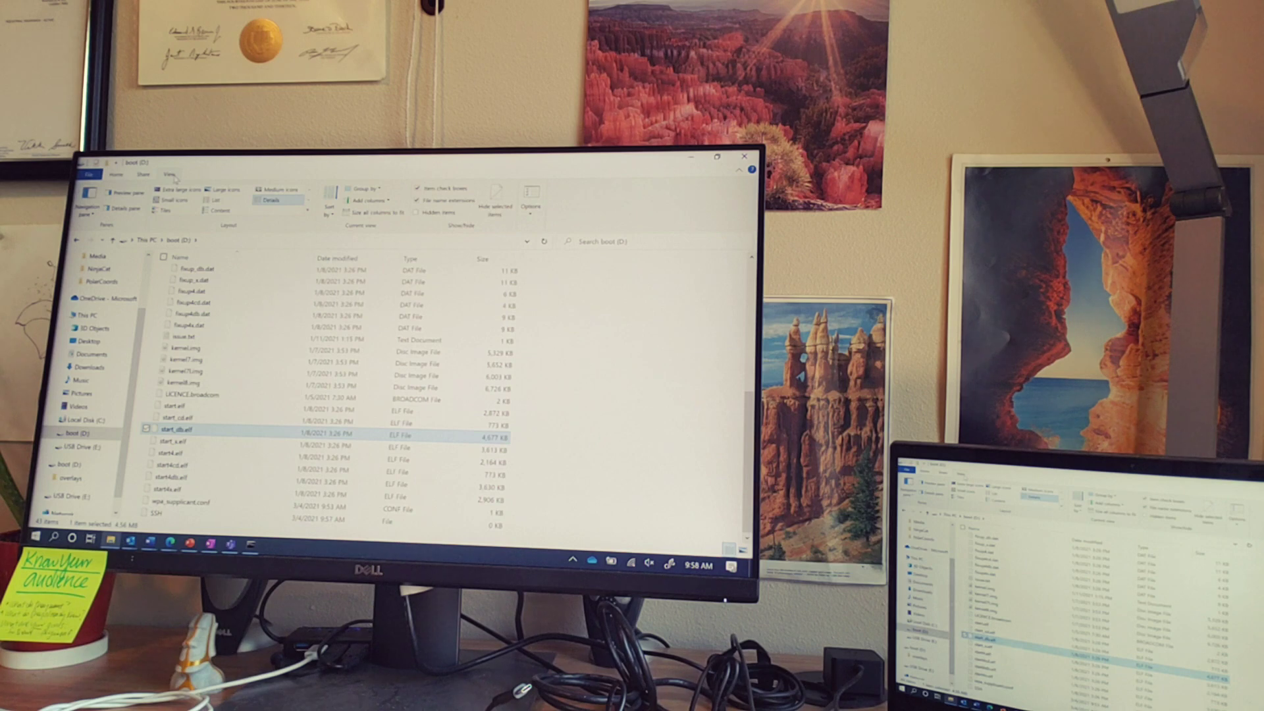
Turn on file name extensions to confirm ssh and wpa_supplicant.conf lack .txt.
{"action": "left_click", "coordinate": [186, 513]}
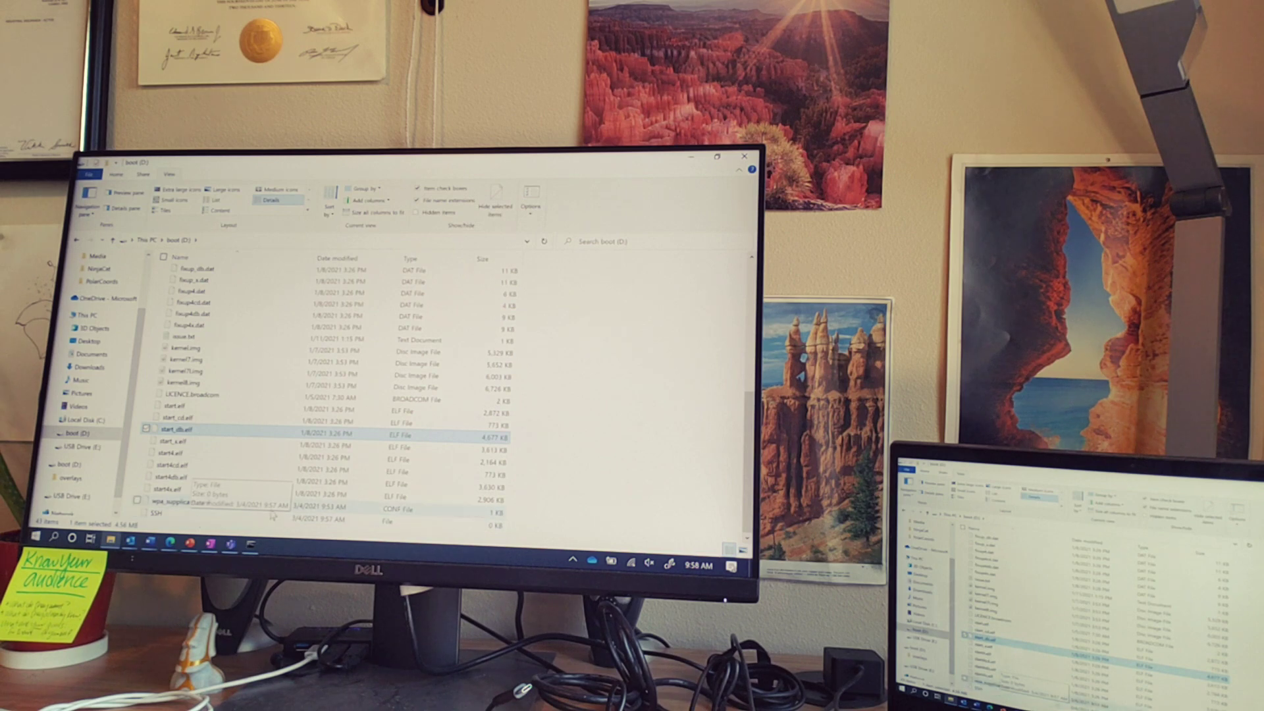
{"action": "mouse_move", "coordinate": [200, 500]}
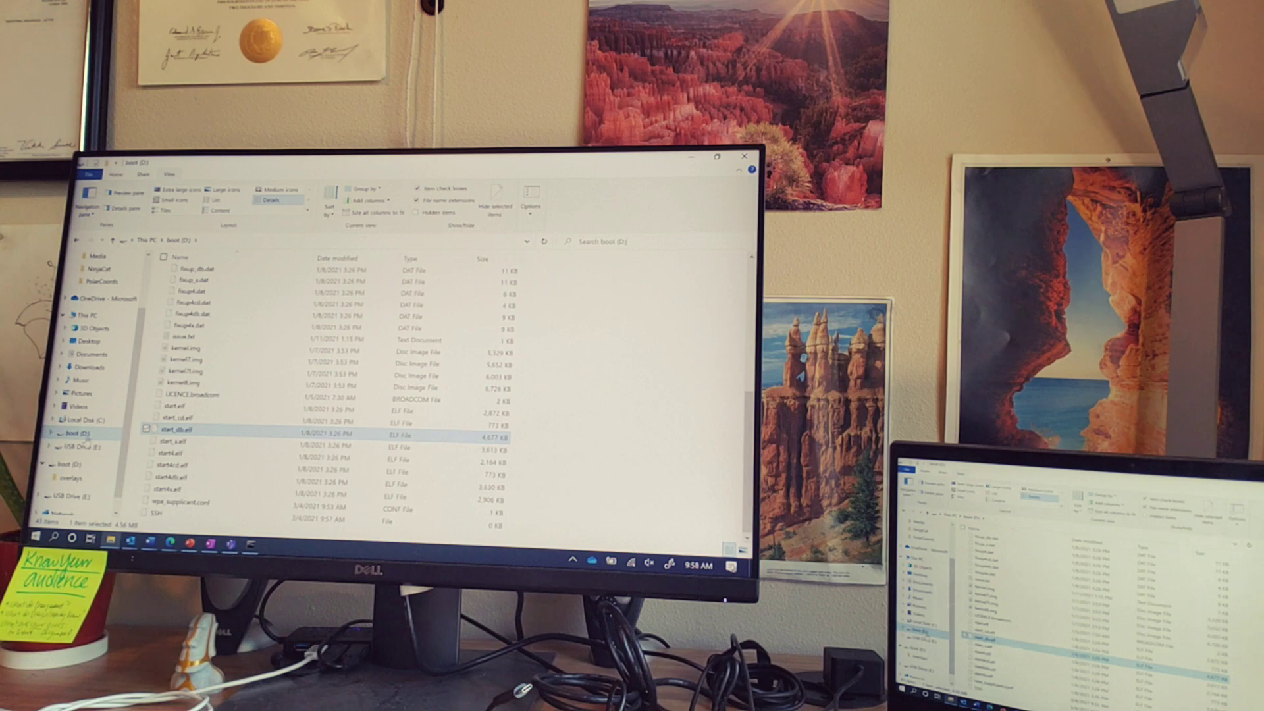
{"action": "right_click", "coordinate": [73, 434]}
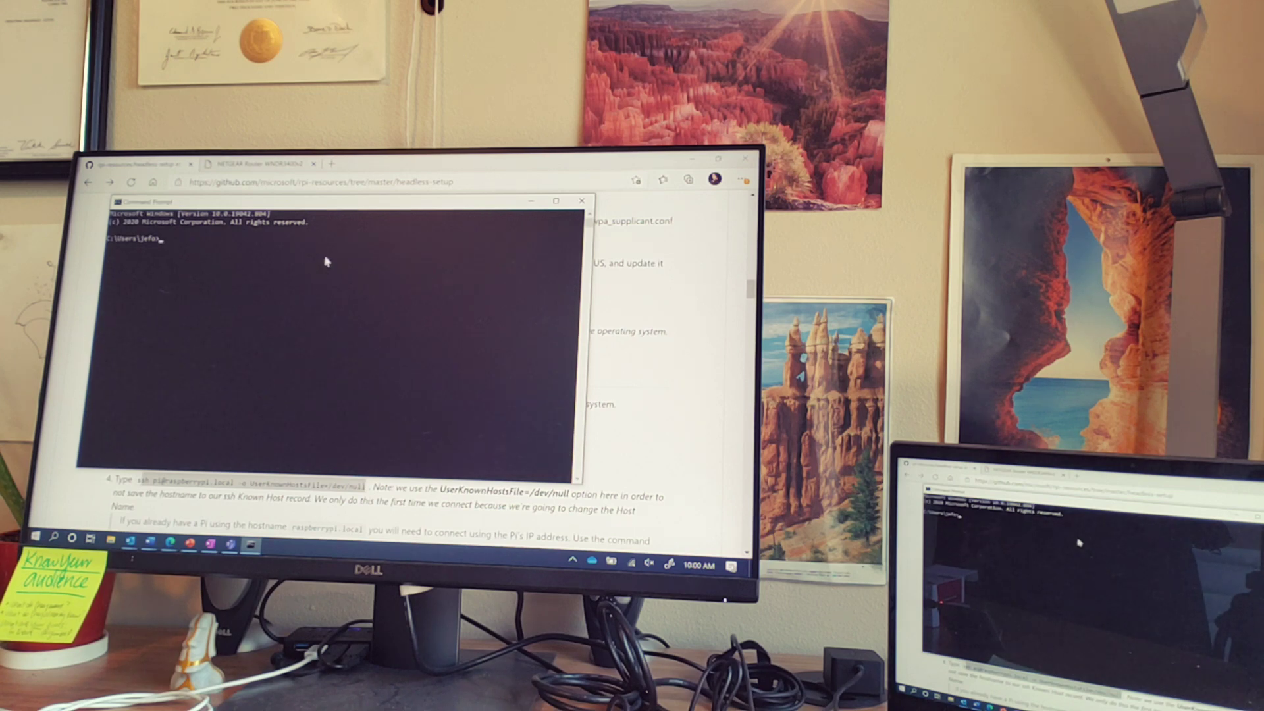
{"action": "type", "text": "ssh pi@raspberrypi.local -o UserKnownHostsFile=/dev/null"}
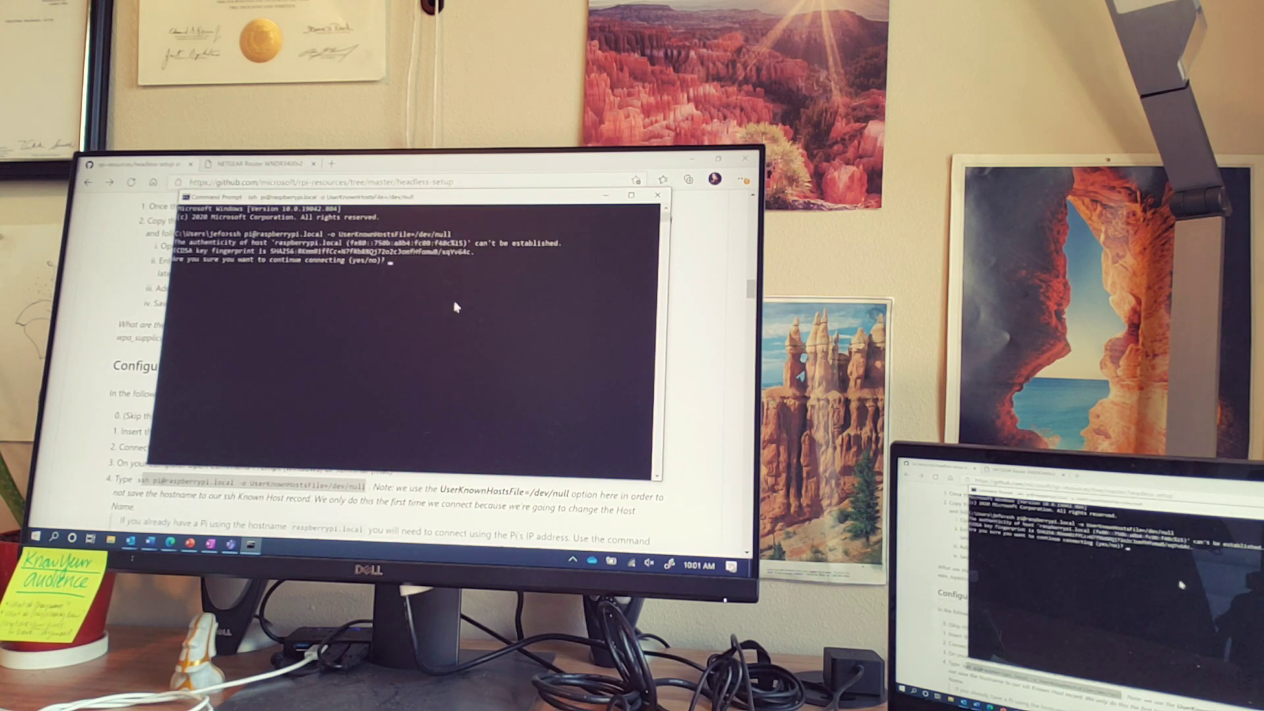
Answer yes to the host key, enter the pi password, then try passwd.
{"action": "type", "text": "yes"}
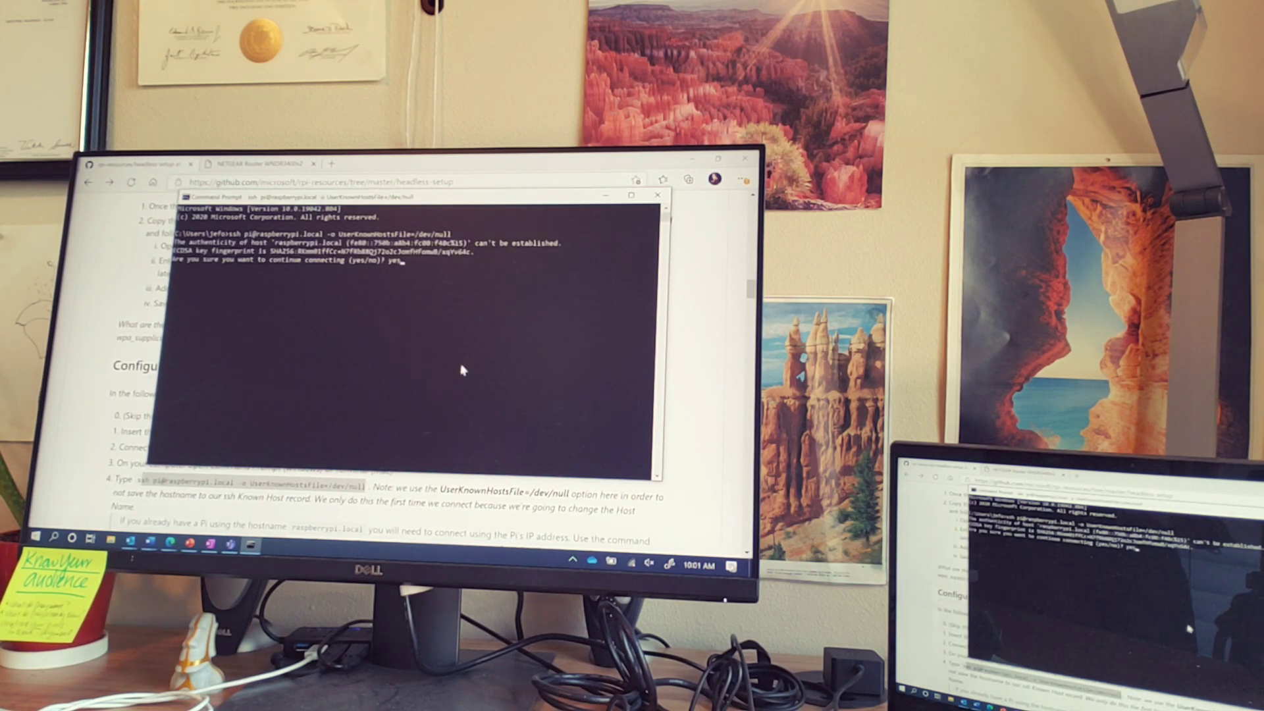
{"action": "key", "text": "Return"}
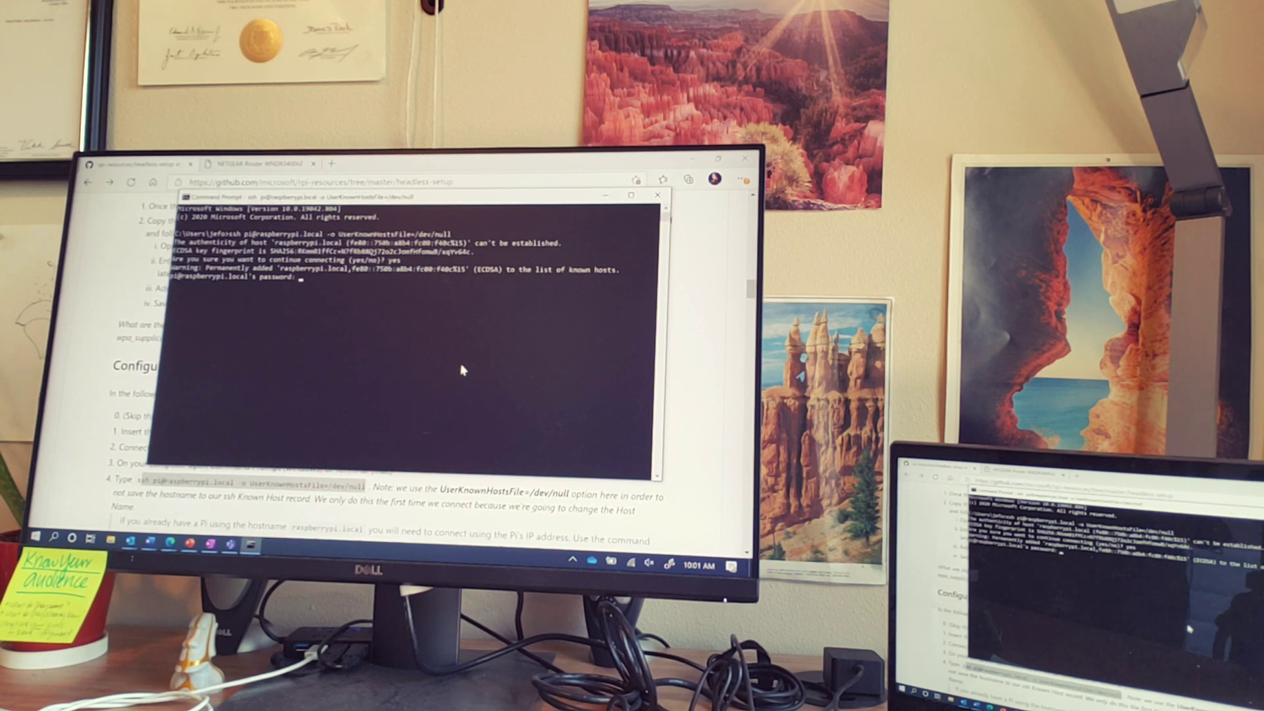
{"action": "key", "text": "Return"}
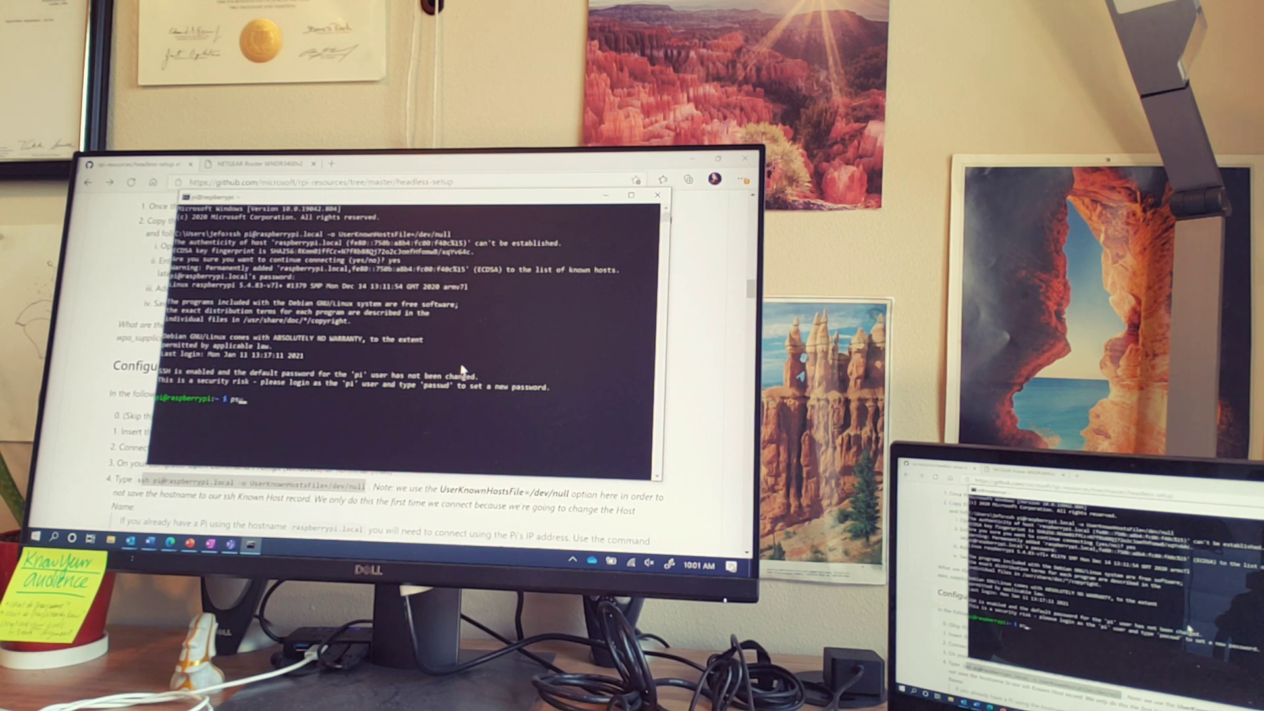
{"action": "key", "text": "Return"}
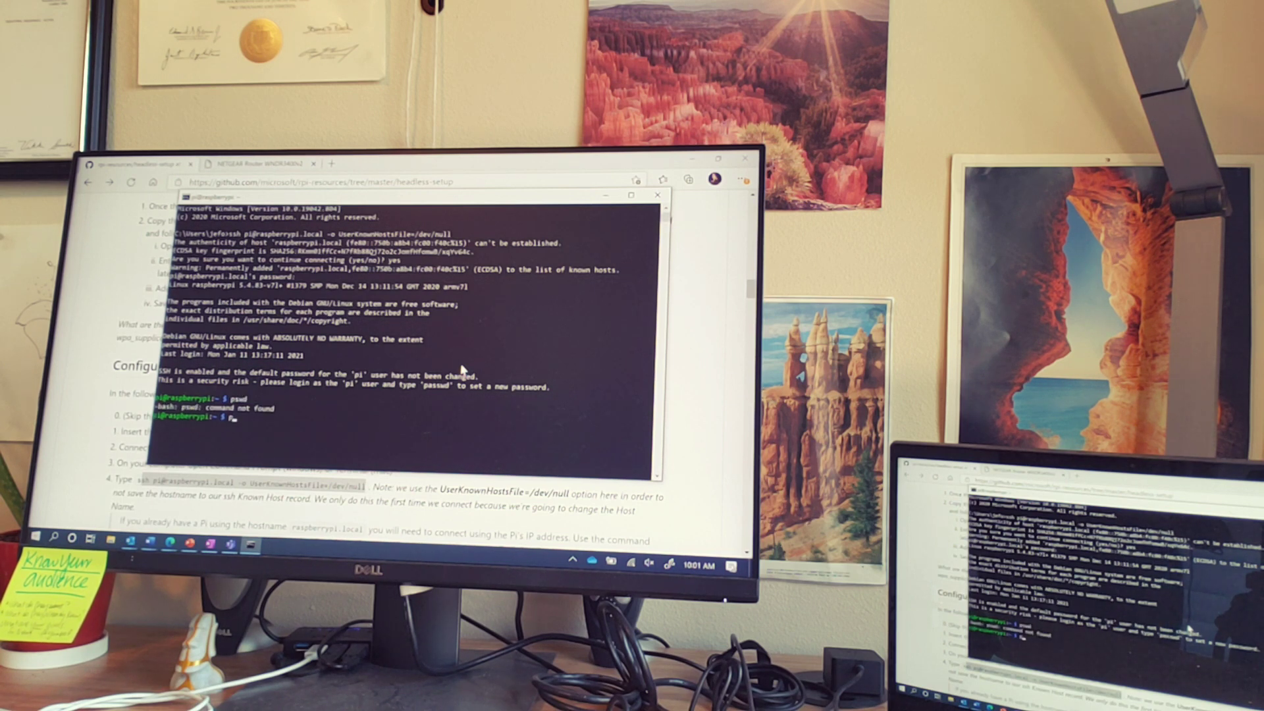